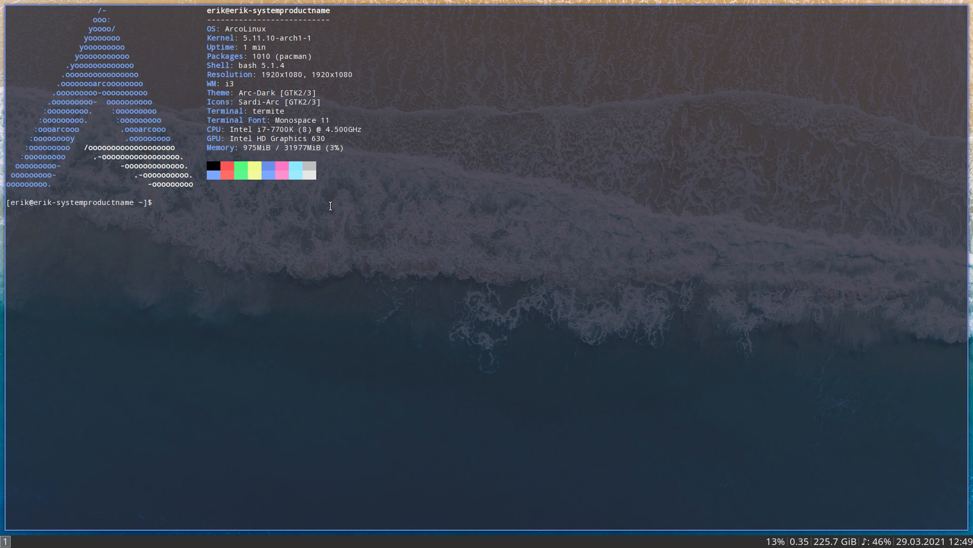
# Show the ISO release, install duf with sudo pacman -S and display its disk usage table.
pyautogui.press('Return')
pyautogui.write('sudo')
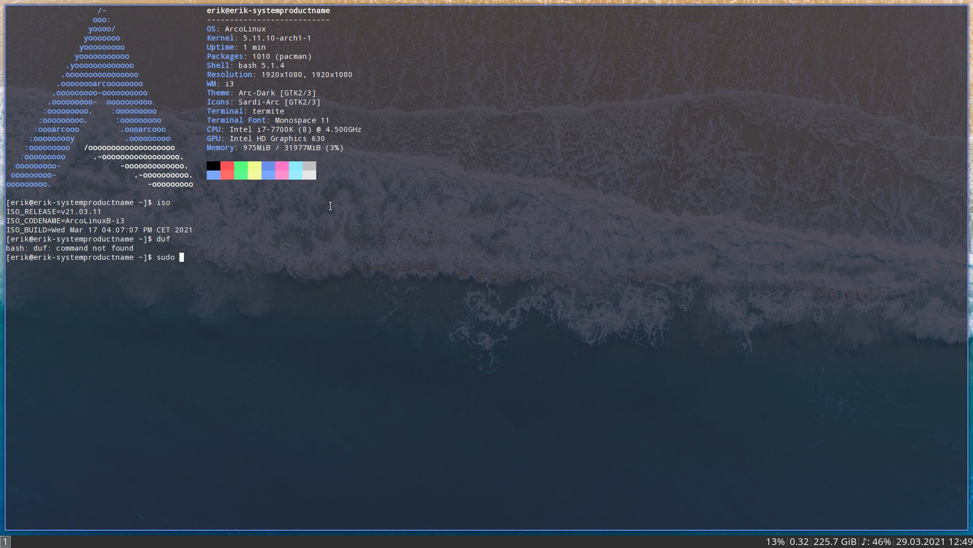
pyautogui.write('pacman -S')
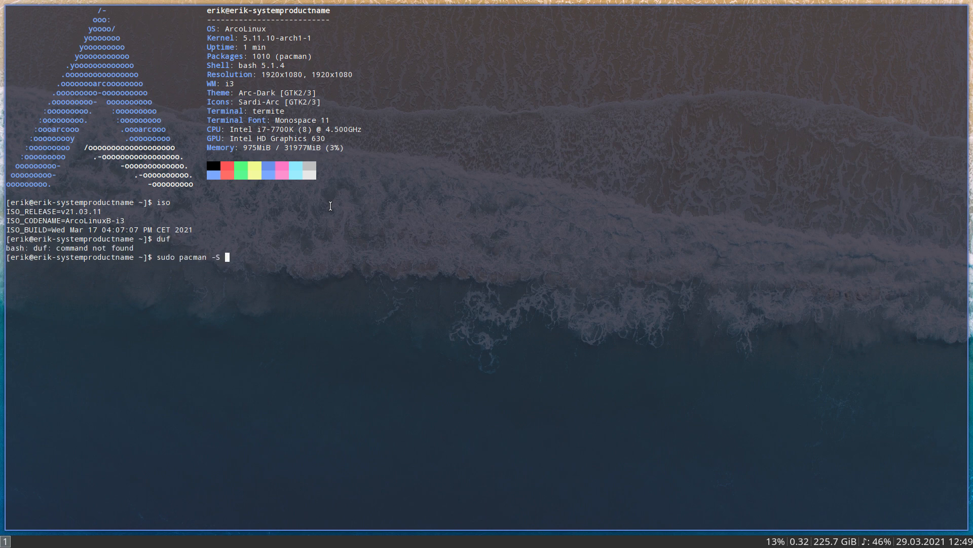
pyautogui.press('Return')
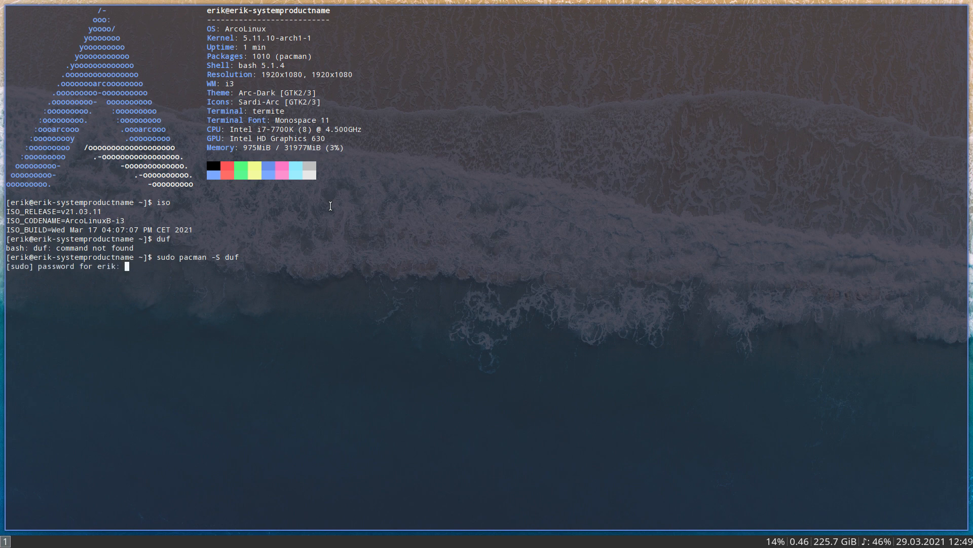
pyautogui.press('Return')
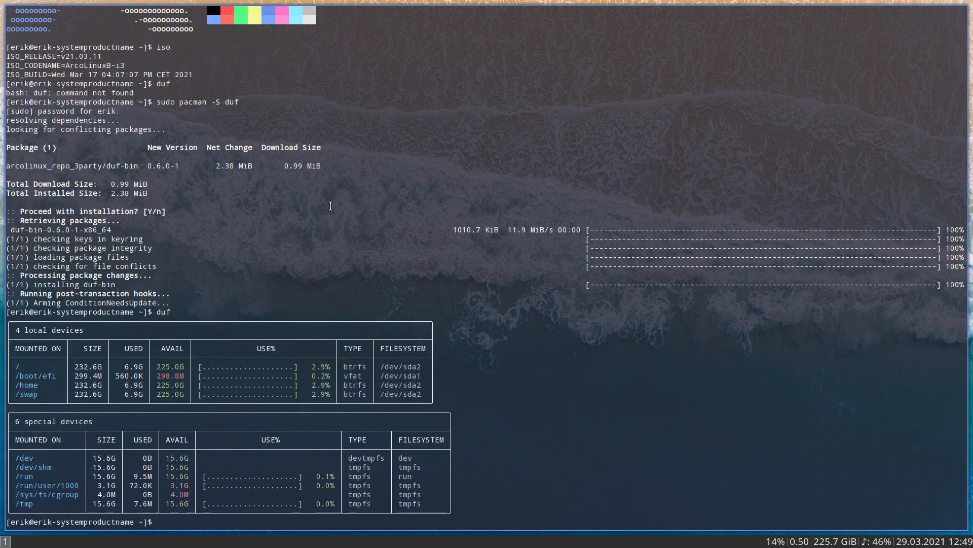
pyautogui.doubleClick(354, 366)
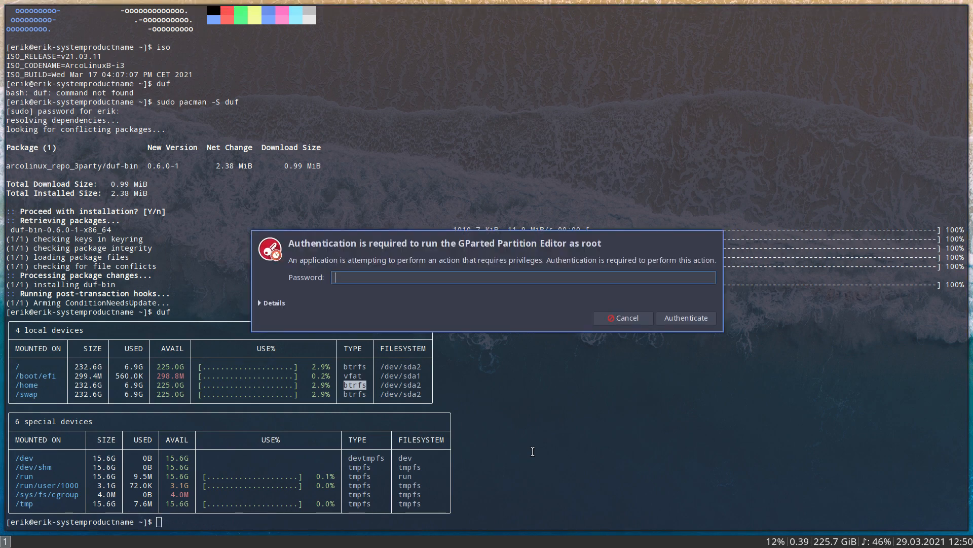
# Authenticate so GParted runs as root and lists the /dev/sda partitions.
pyautogui.click(623, 317)
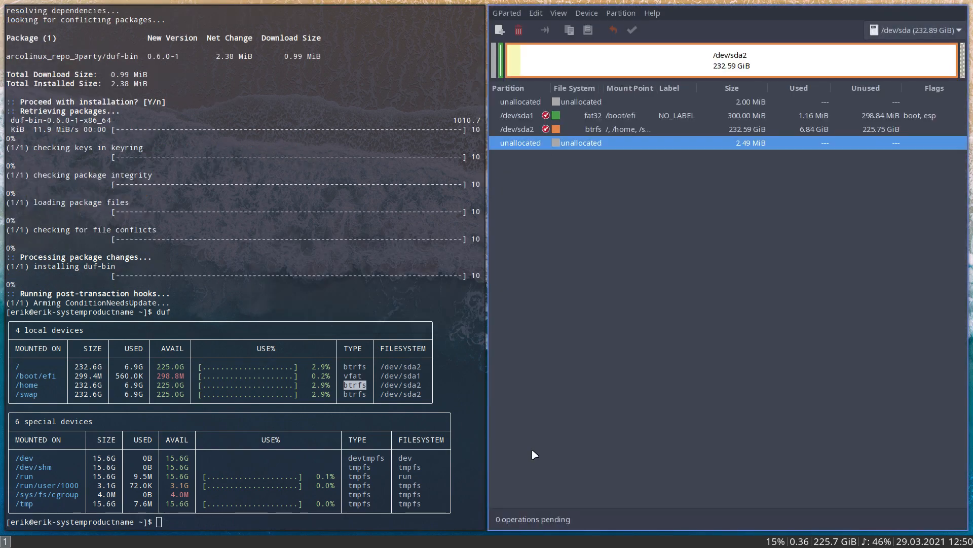
pyautogui.moveTo(634, 132)
pyautogui.write('update')
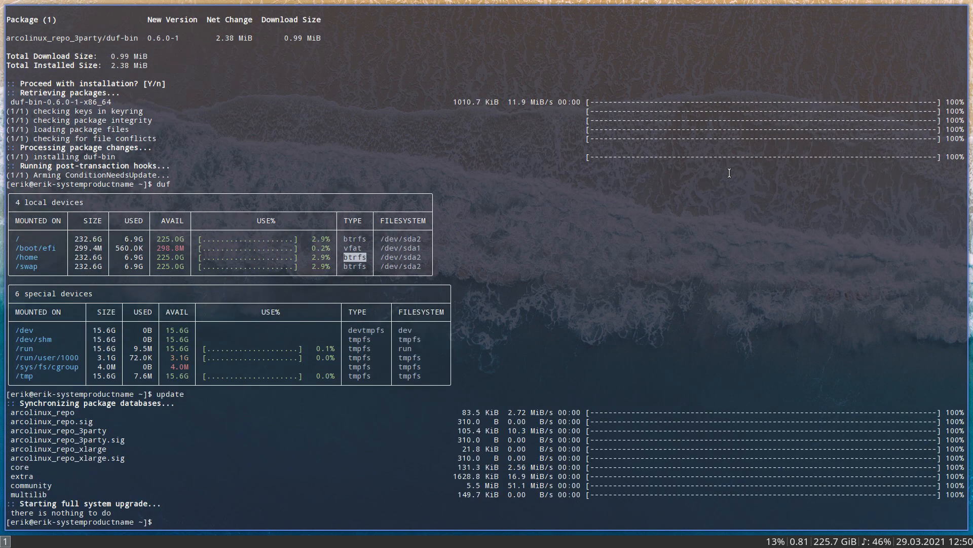
# Run skel to open ~/.config/i3/ in Thunar and select the config file.
pyautogui.write('skel')
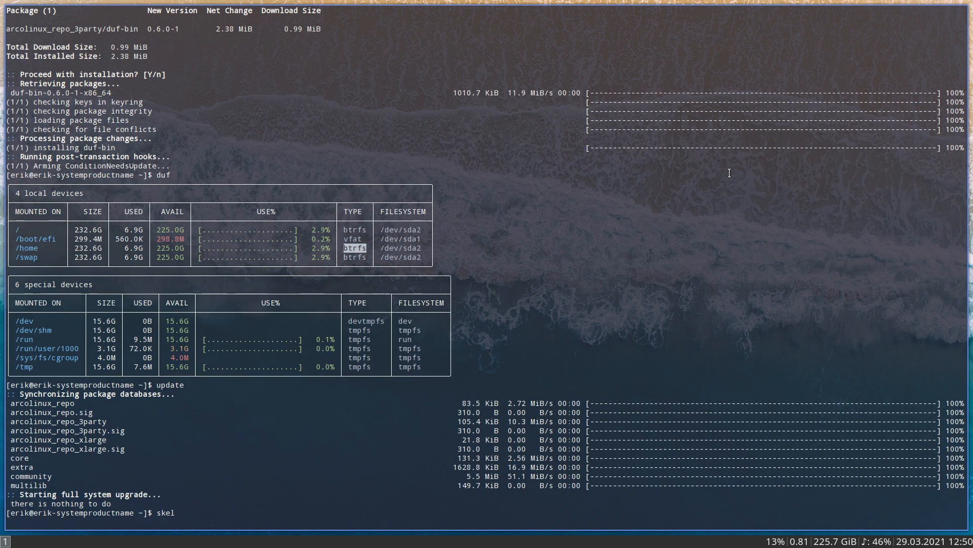
pyautogui.press('Return')
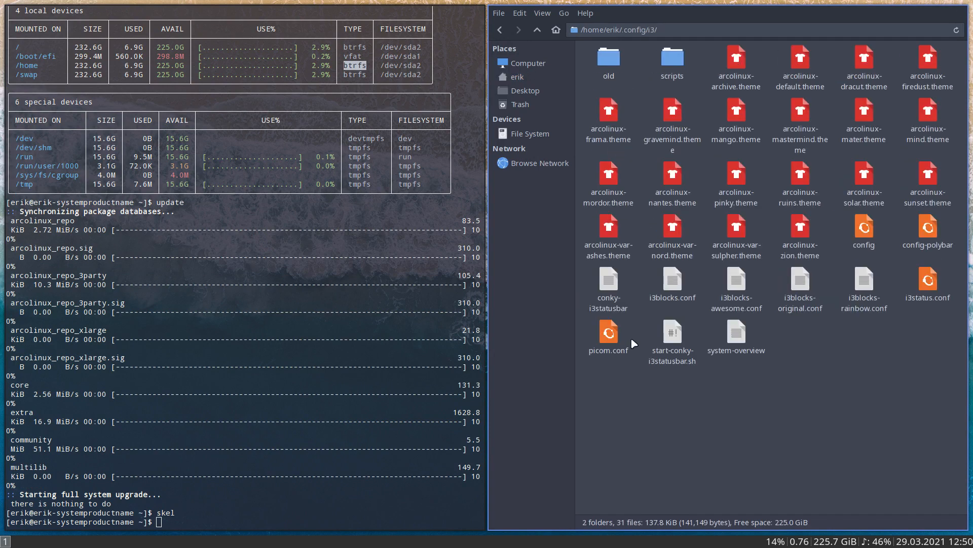
pyautogui.moveTo(687, 477)
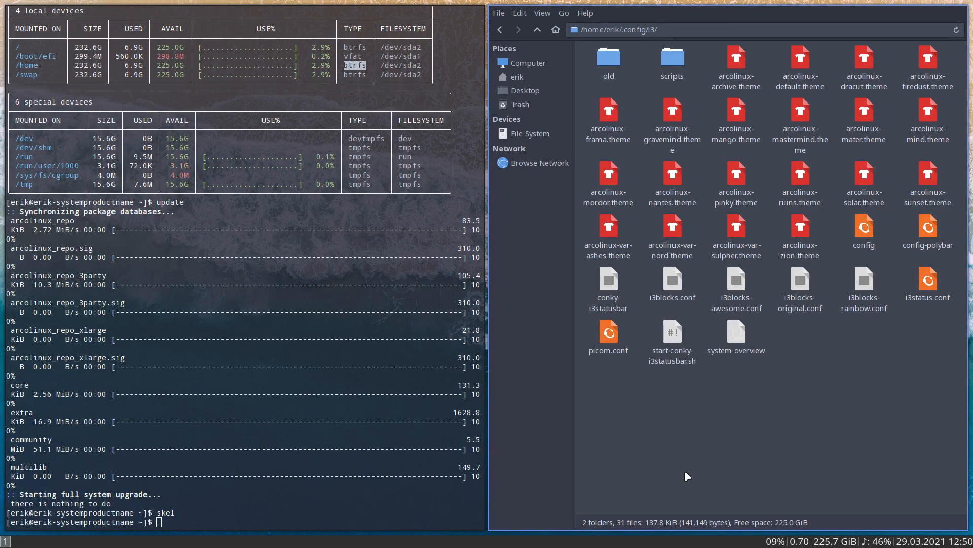
pyautogui.click(863, 230)
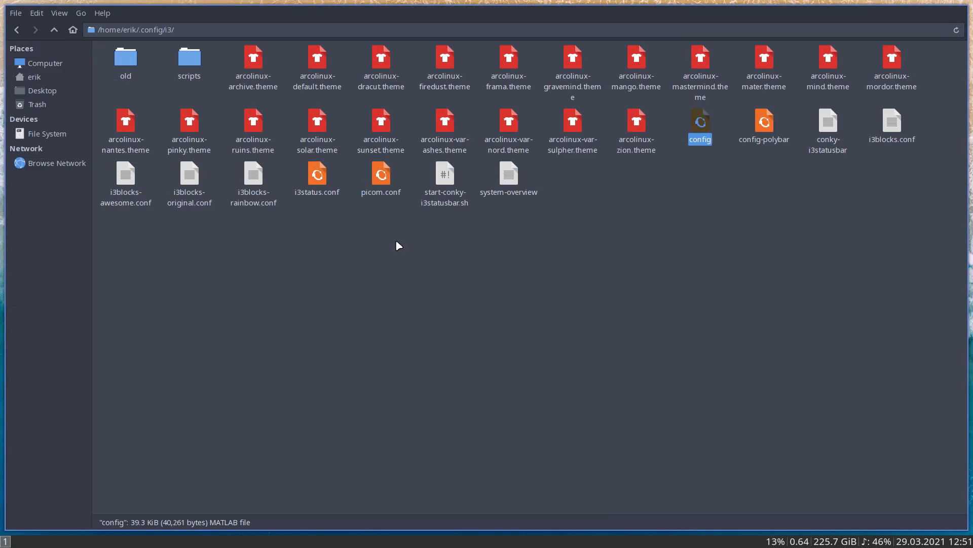
# Open the i3 config in Sublime Text and search for xlunch to find its launcher binding.
pyautogui.doubleClick(699, 120)
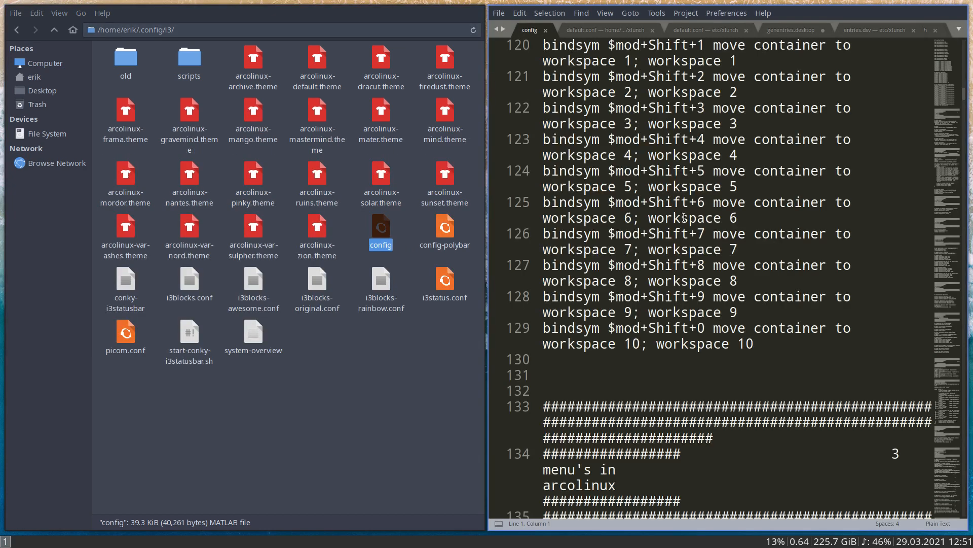
pyautogui.press('ctrl+f')
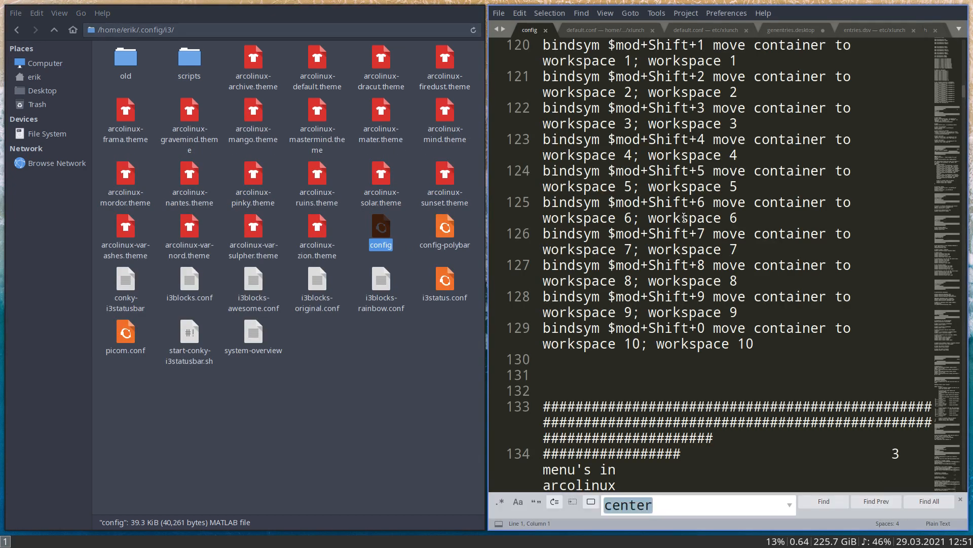
pyautogui.write('xlunch')
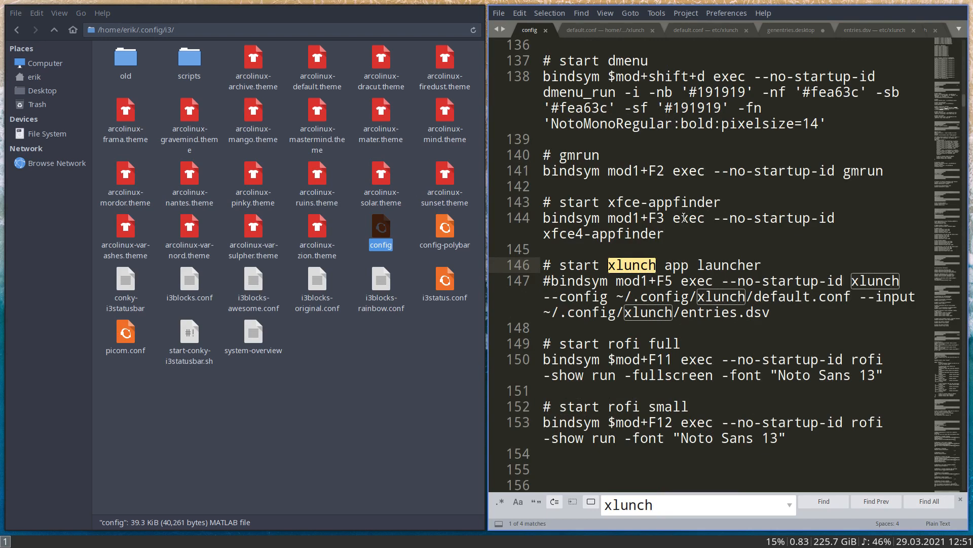
pyautogui.click(300, 406)
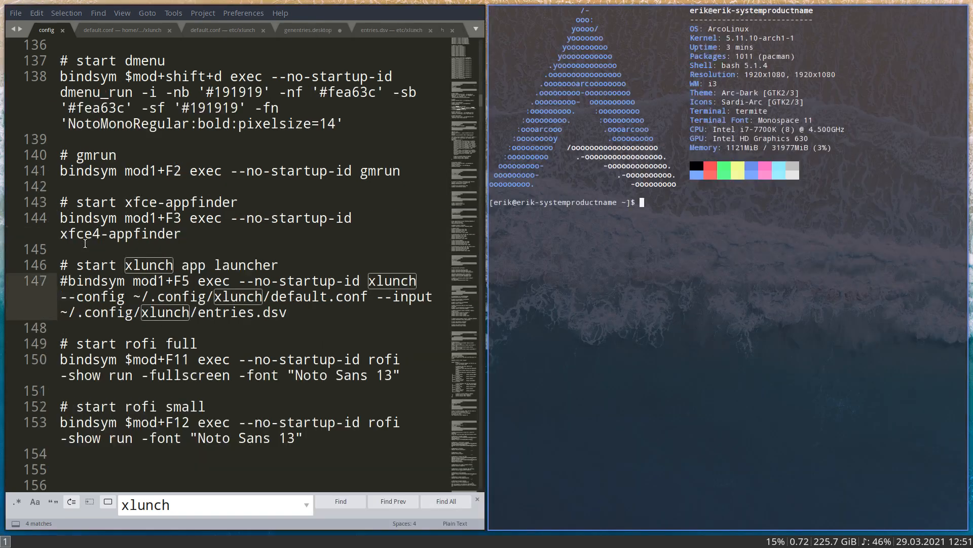
# Install xlunch-git with sudo pacman -S, entering the password.
pyautogui.write('whati')
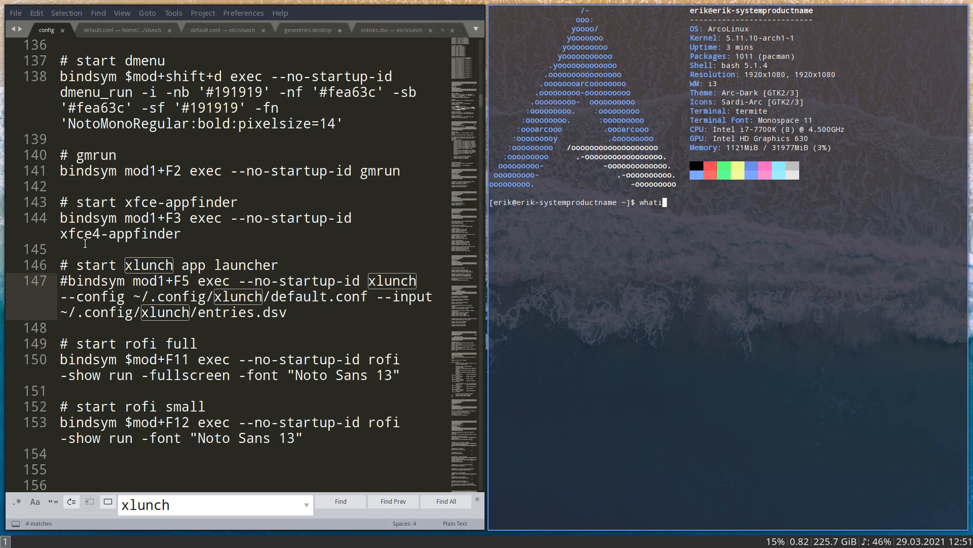
pyautogui.write('f')
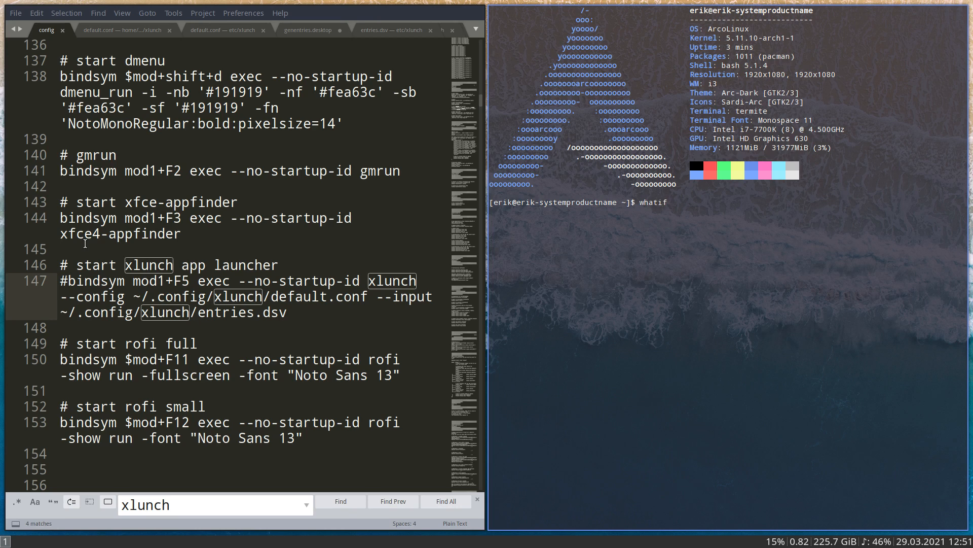
pyautogui.write('sudo p')
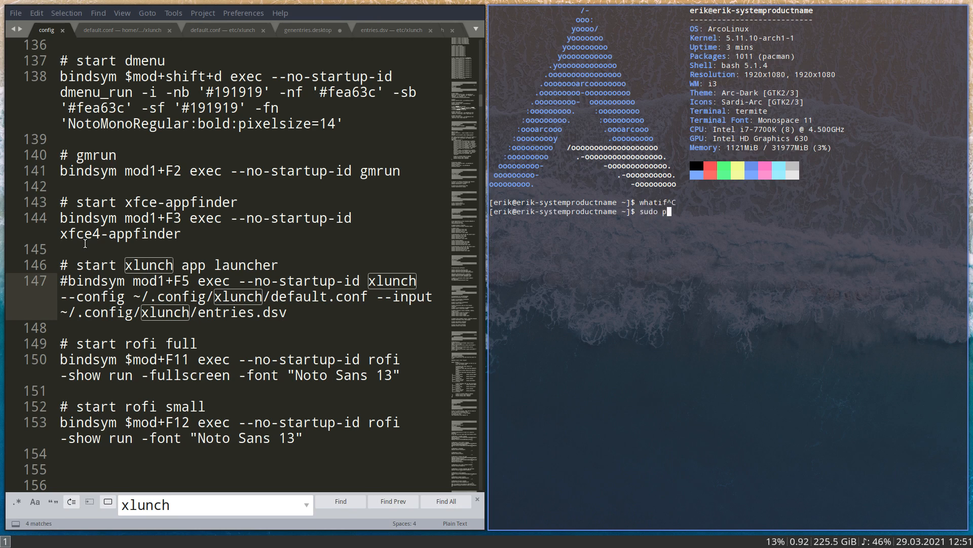
pyautogui.write('acman -S x')
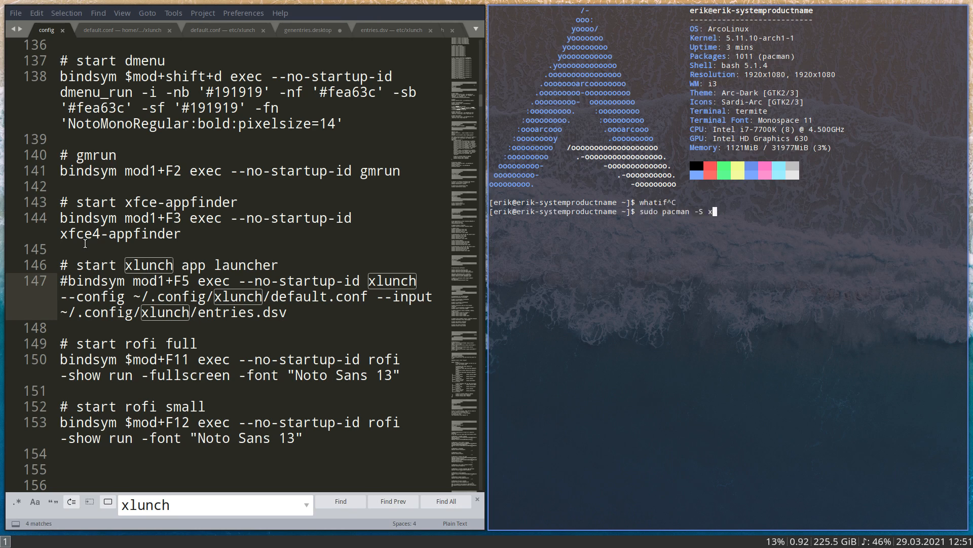
pyautogui.press('Return')
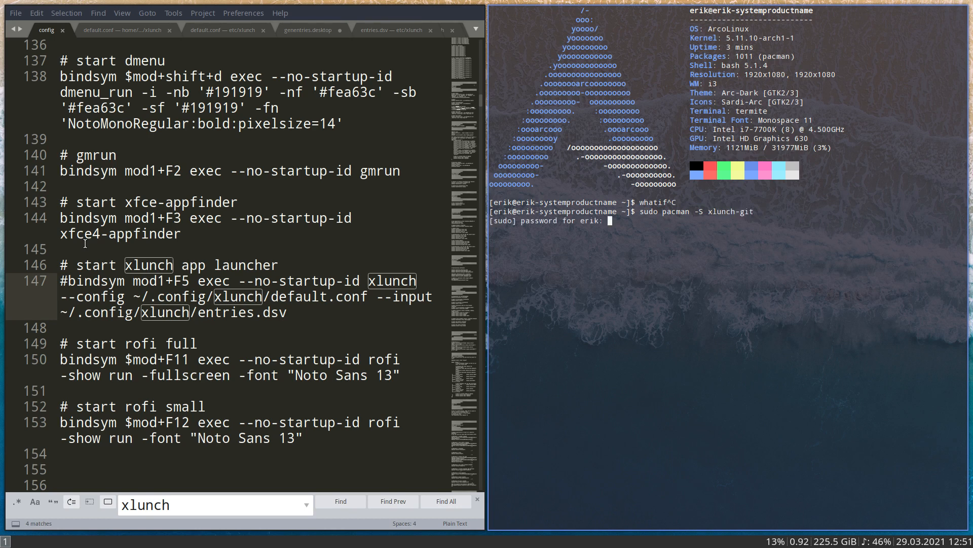
pyautogui.press('Return')
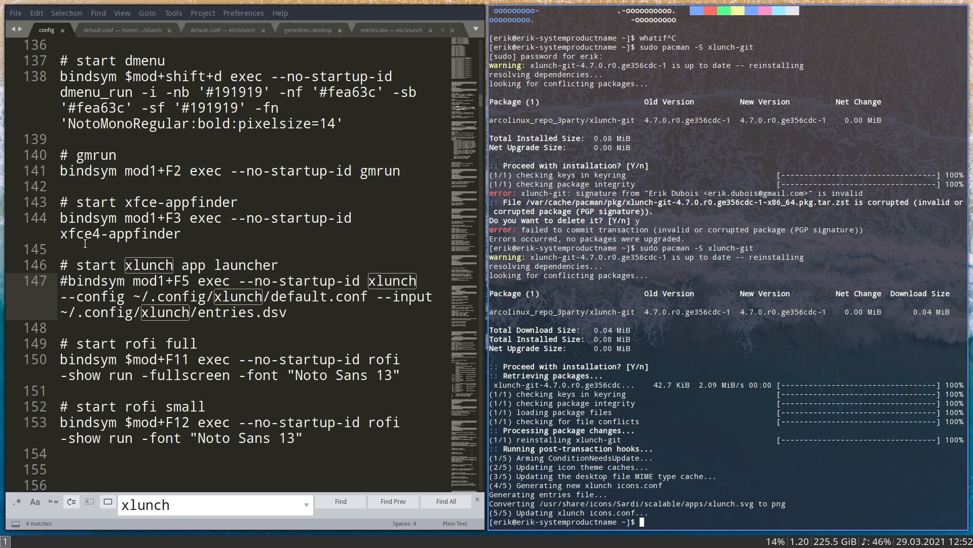
# Install arcolinux-xlunch-git, placing its files in /etc/skel/.config/xlunch/.
pyautogui.write('sudo pacman -S arcolinux-xlunch-git')
pyautogui.write('skel')
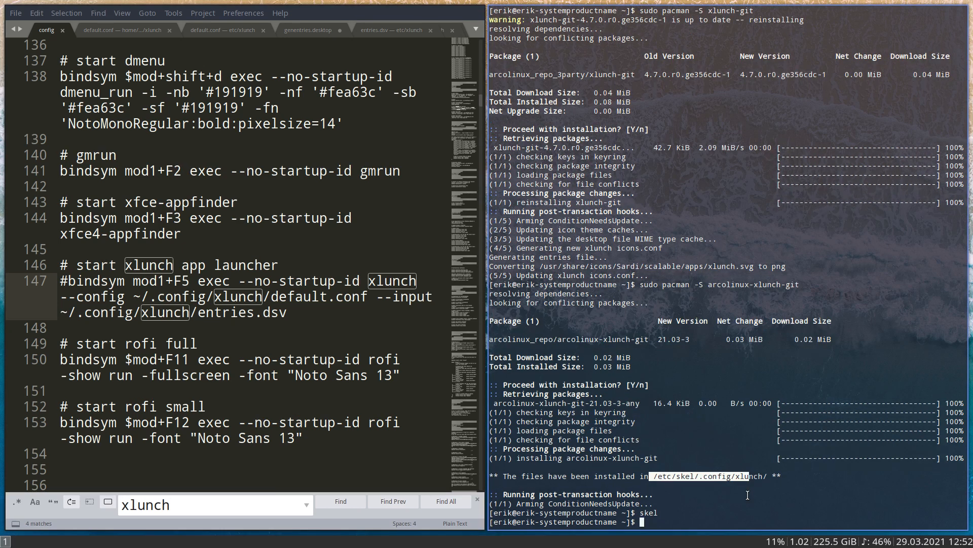
pyautogui.moveTo(612, 248)
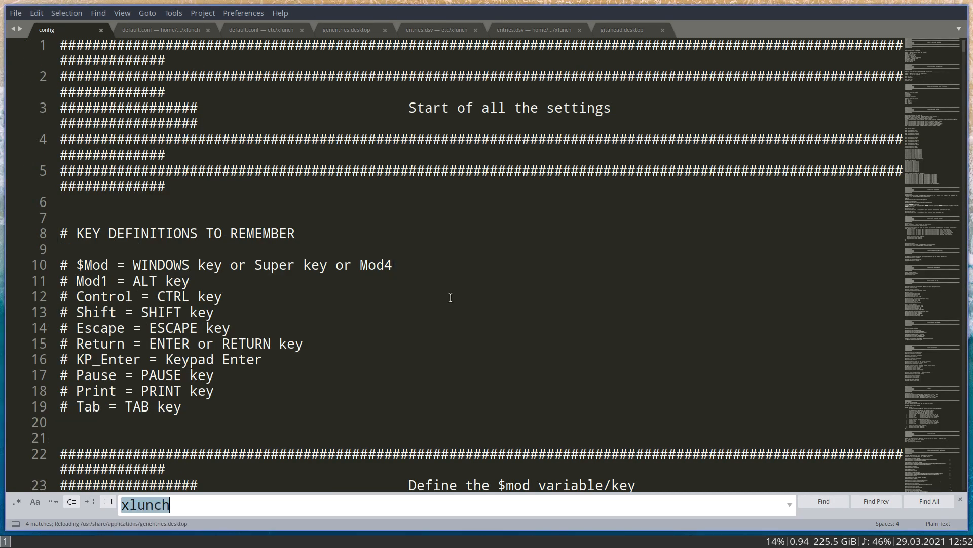
# Browse into ~/.config/xlunch/ holding default.conf and entries.dsv.
pyautogui.click(822, 501)
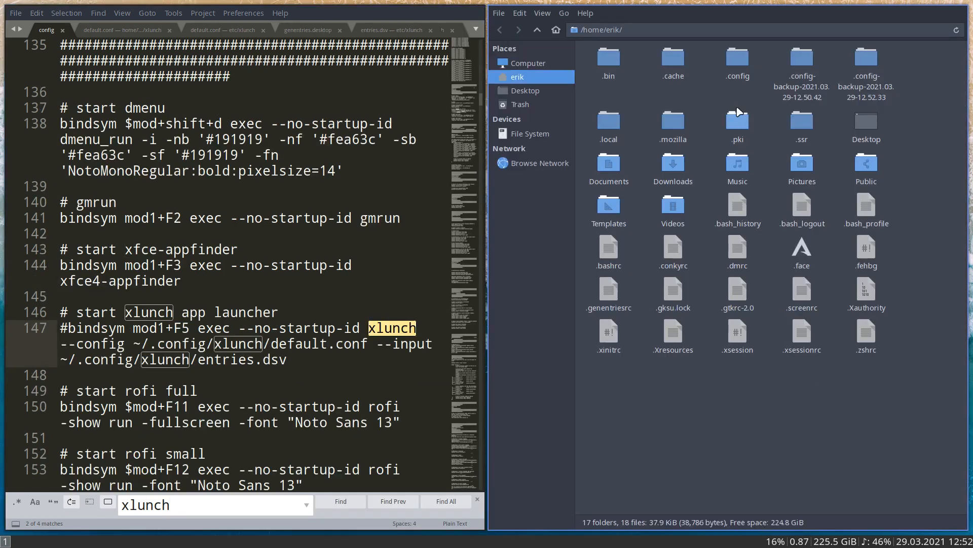
pyautogui.doubleClick(737, 60)
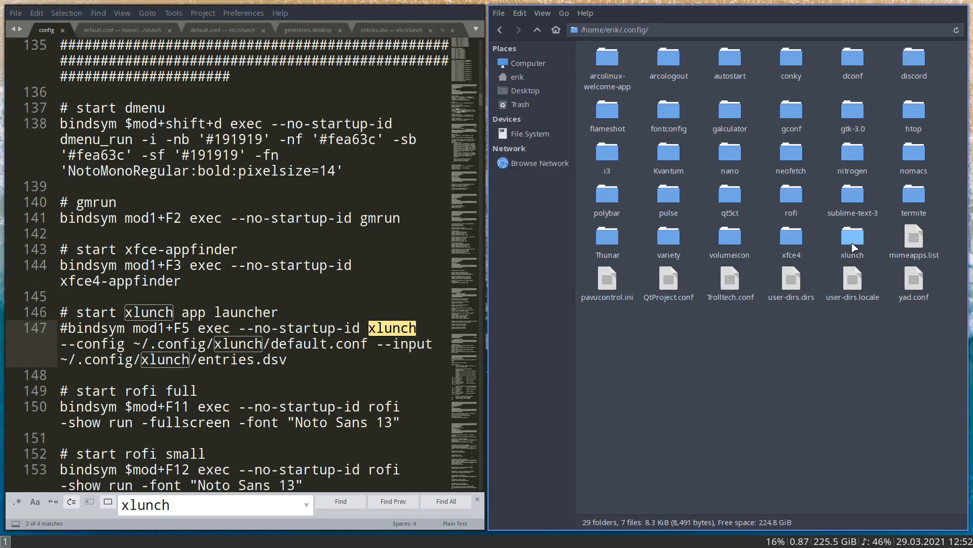
pyautogui.doubleClick(853, 237)
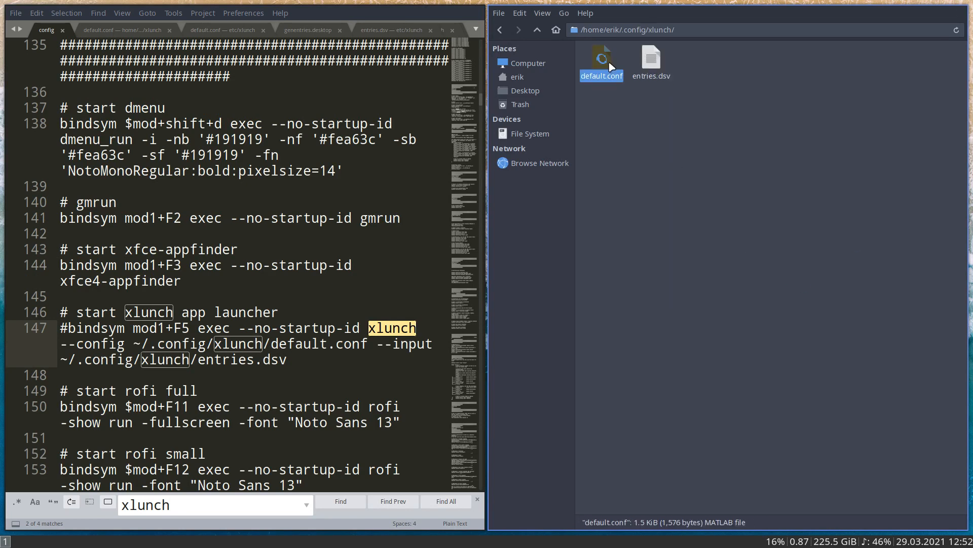
pyautogui.moveTo(638, 135)
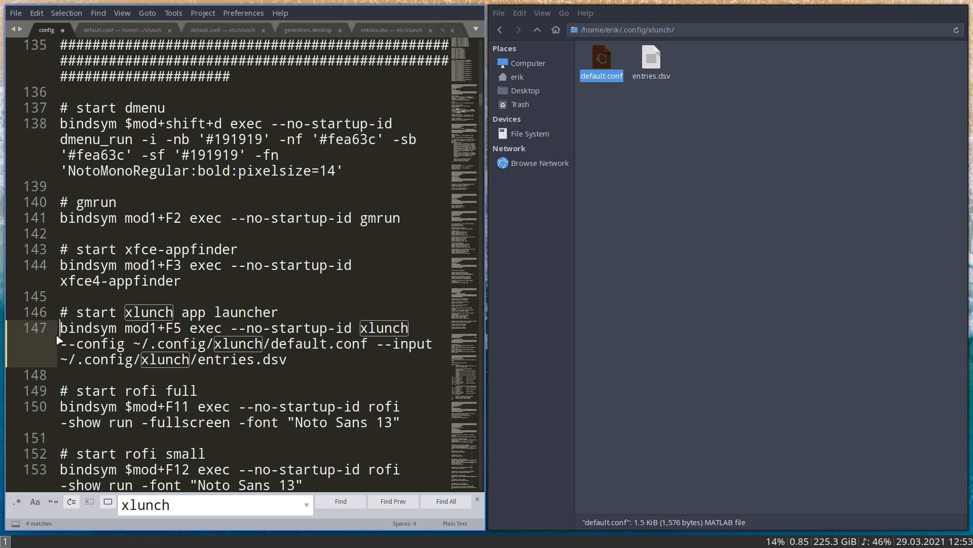
# Save the uncommented xlunch binding and launch Meld's new comparison screen.
pyautogui.press('ctrl+s')
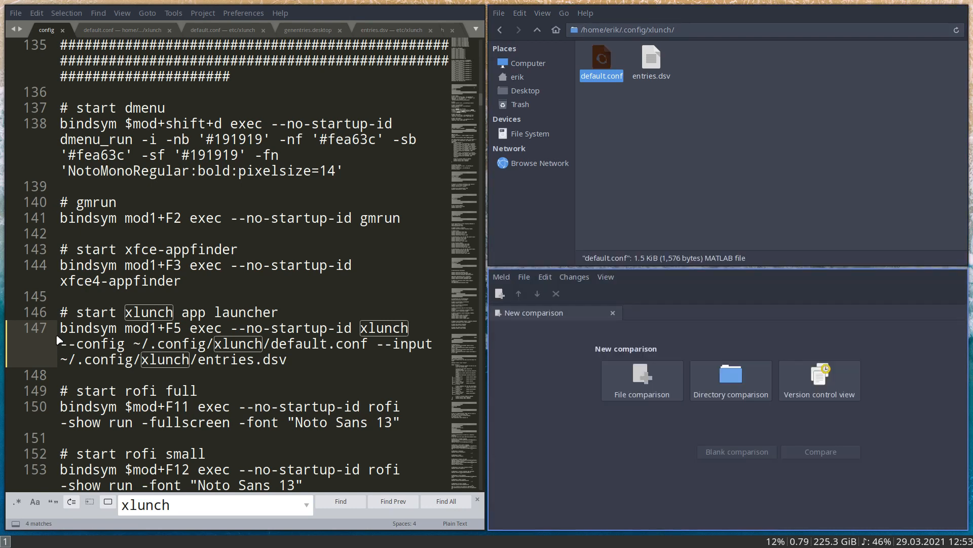
pyautogui.moveTo(852, 382)
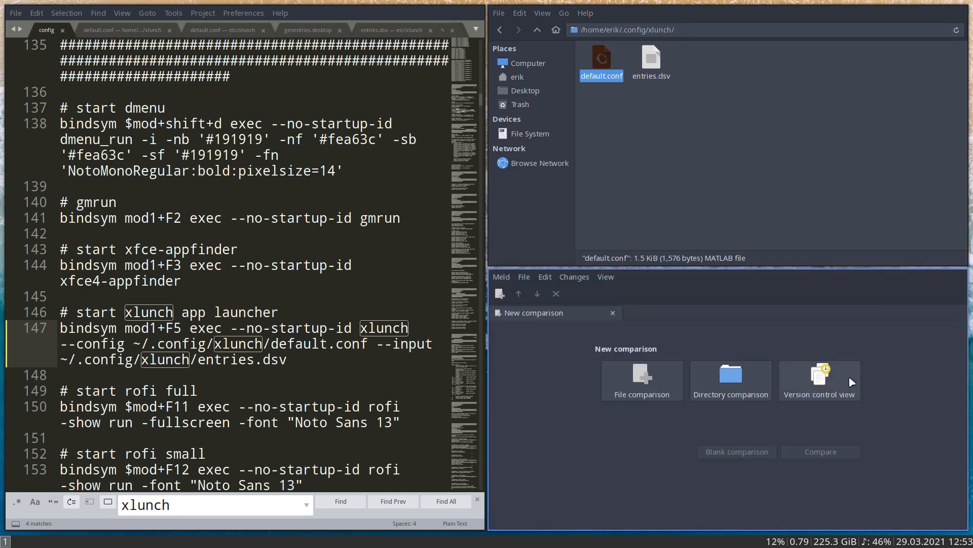
pyautogui.moveTo(896, 335)
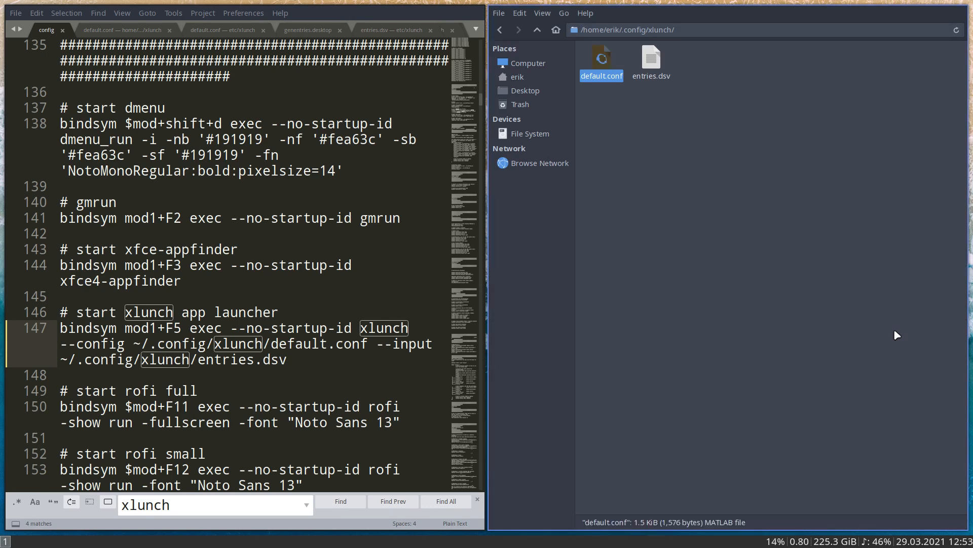
# Launch the xlunch app grid, filter icons with f then me, and clear back to all apps.
pyautogui.click(123, 30)
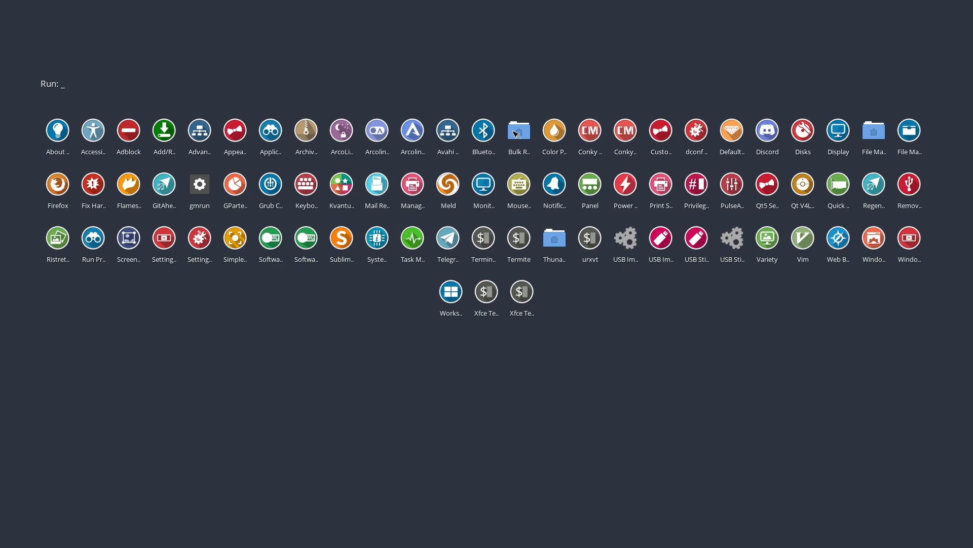
pyautogui.moveTo(437, 113)
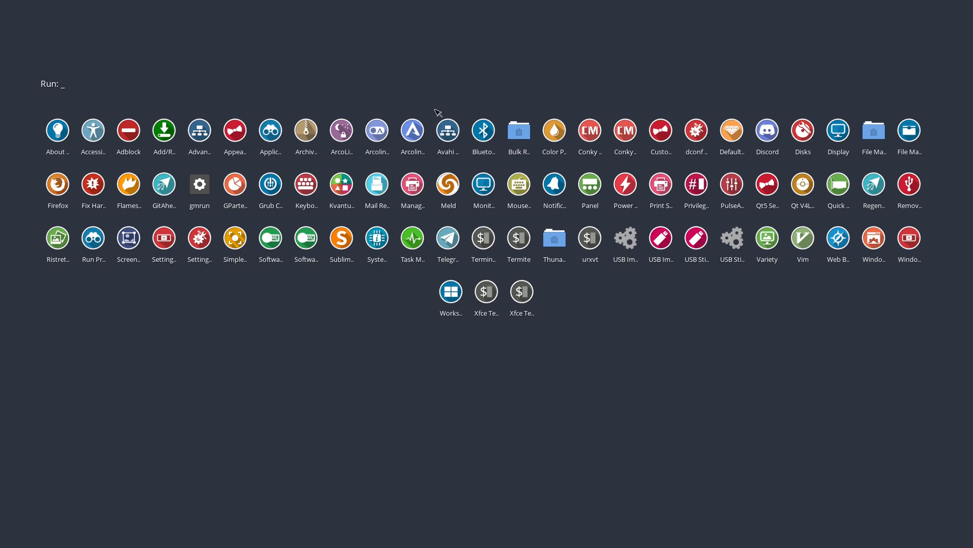
pyautogui.write('f')
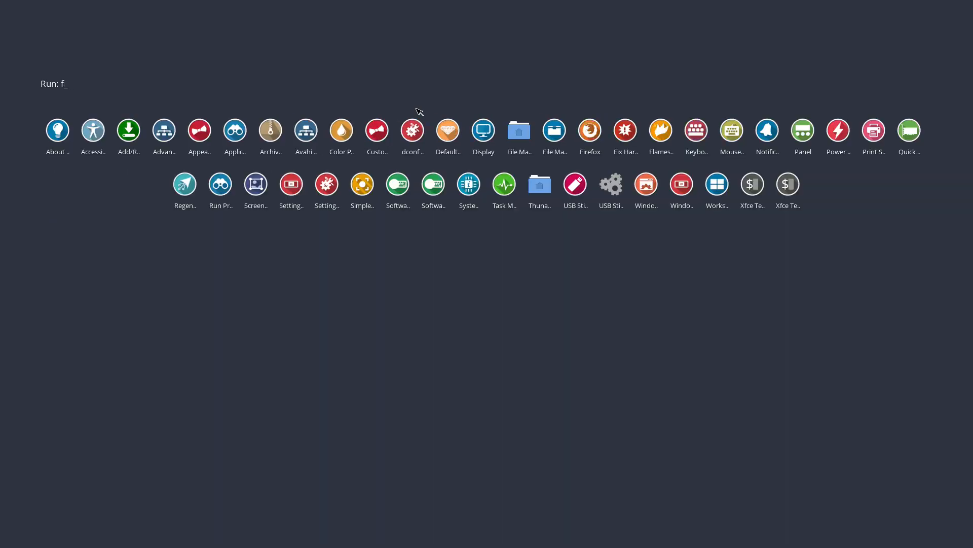
pyautogui.write('me')
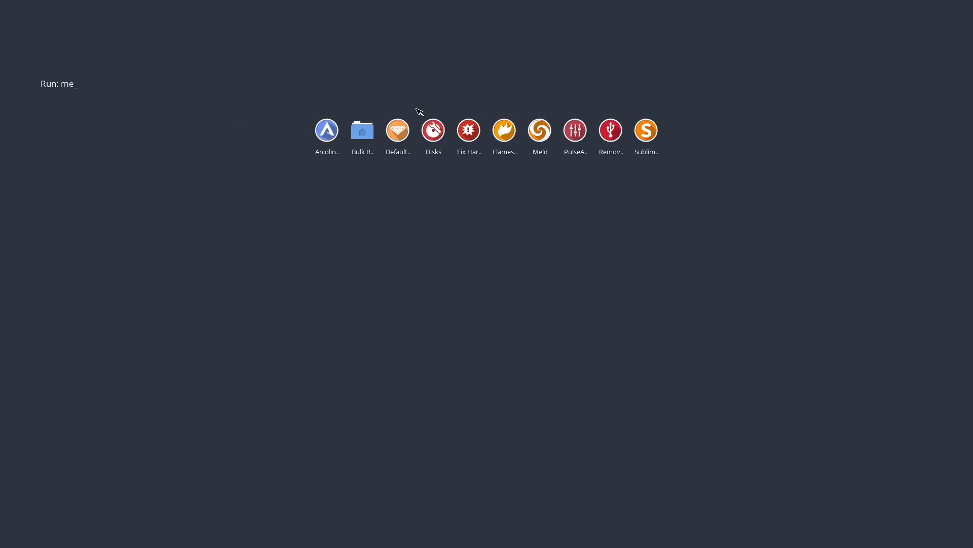
pyautogui.press('BackSpace')
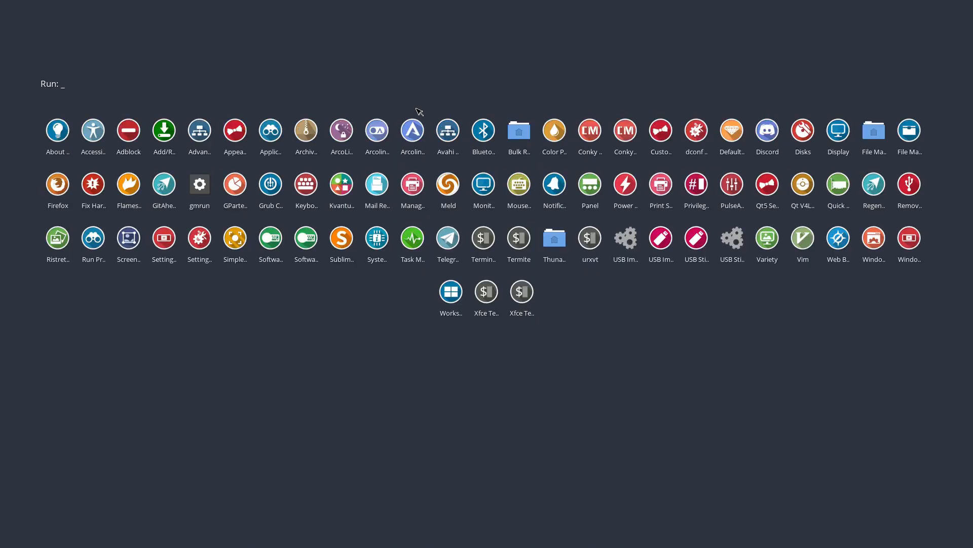
pyautogui.moveTo(648, 297)
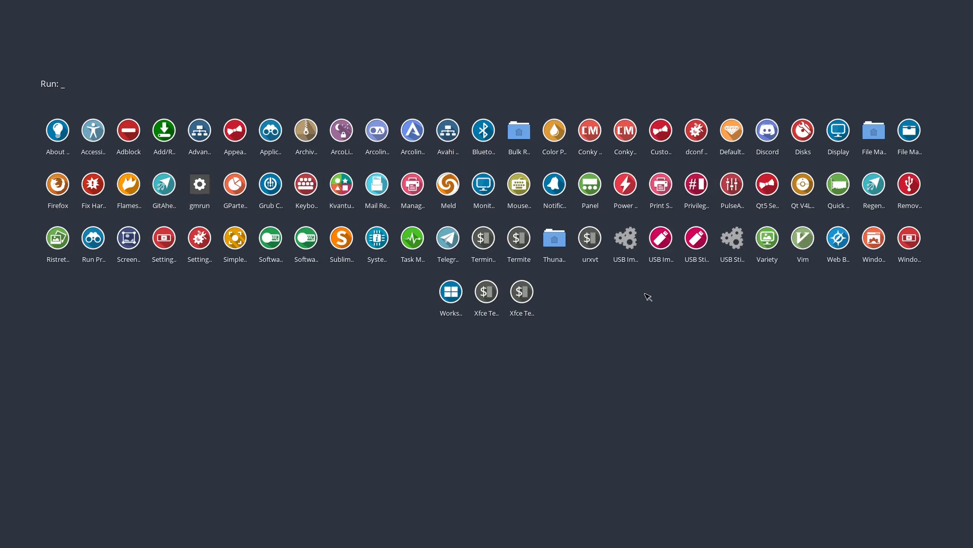
pyautogui.moveTo(450, 292)
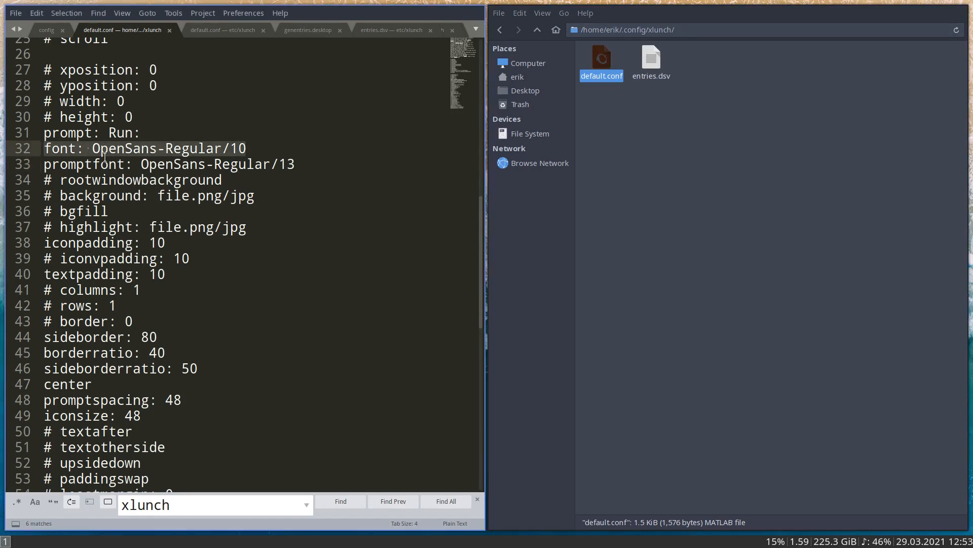
# Scroll through default.conf's font, border, spacing and colour settings to the end.
pyautogui.scroll(-3)
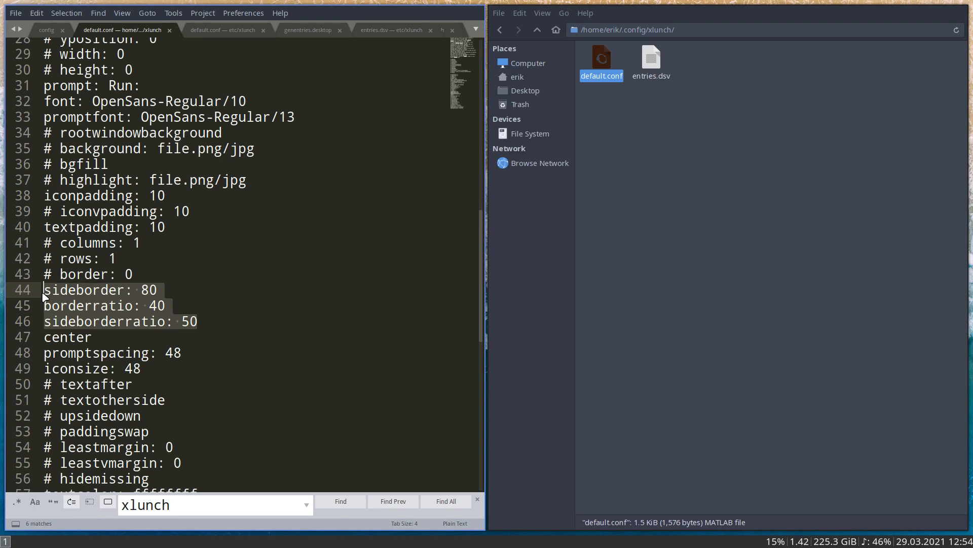
pyautogui.scroll(-3)
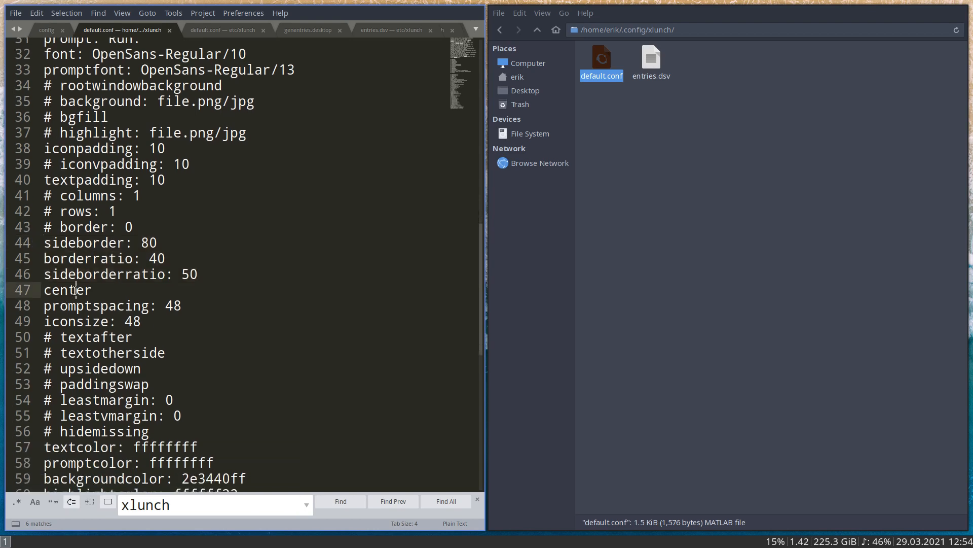
pyautogui.scroll(-3)
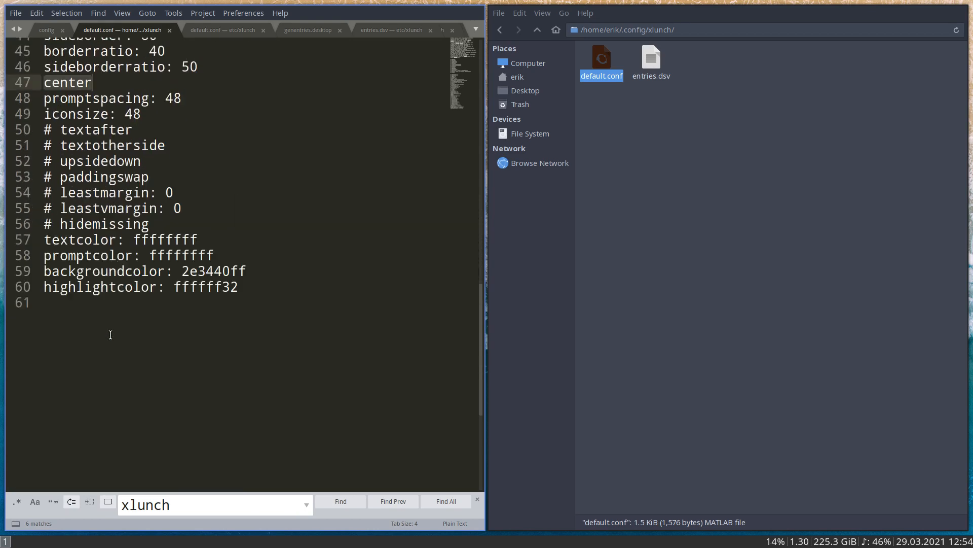
pyautogui.scroll(3)
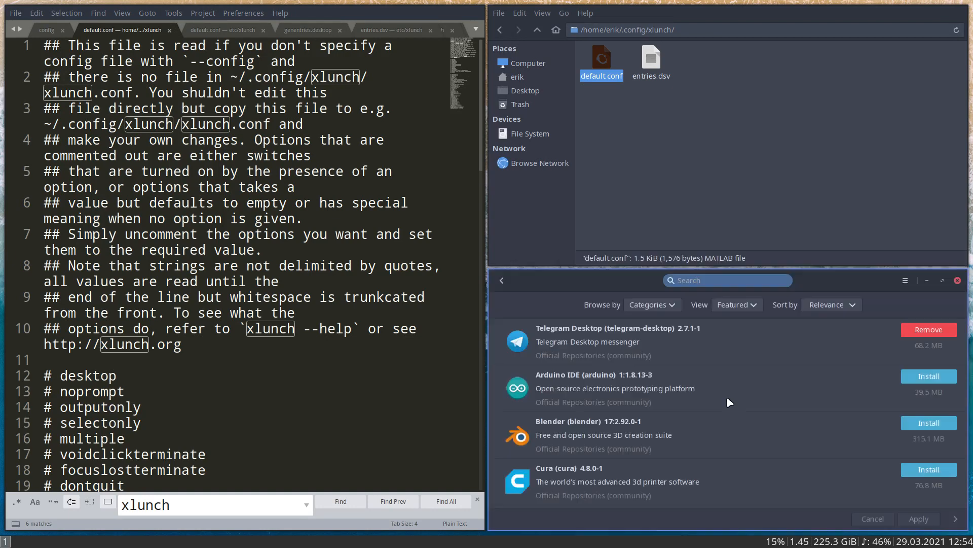
# Maximize Pamac and search for xlunc to find the xlunch-git package.
pyautogui.click(124, 392)
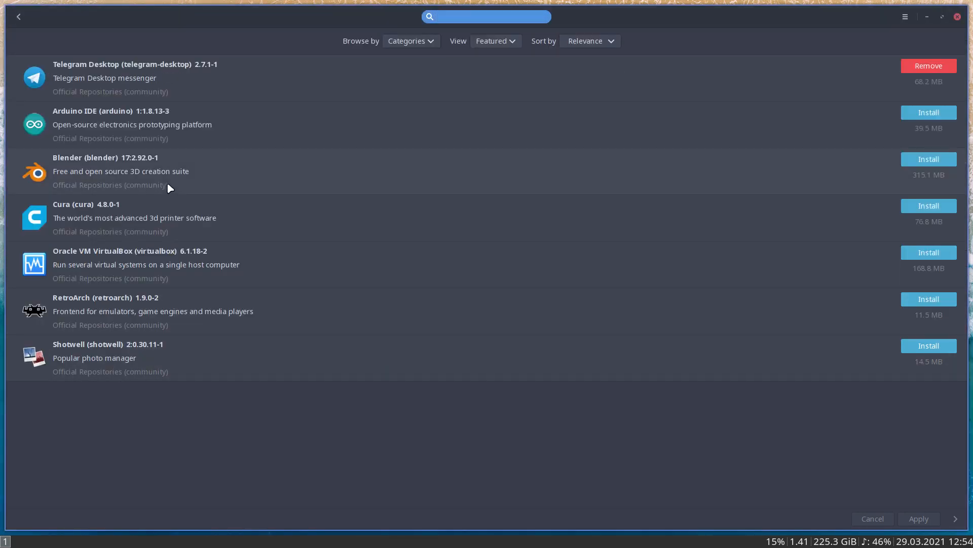
pyautogui.write('xlunc')
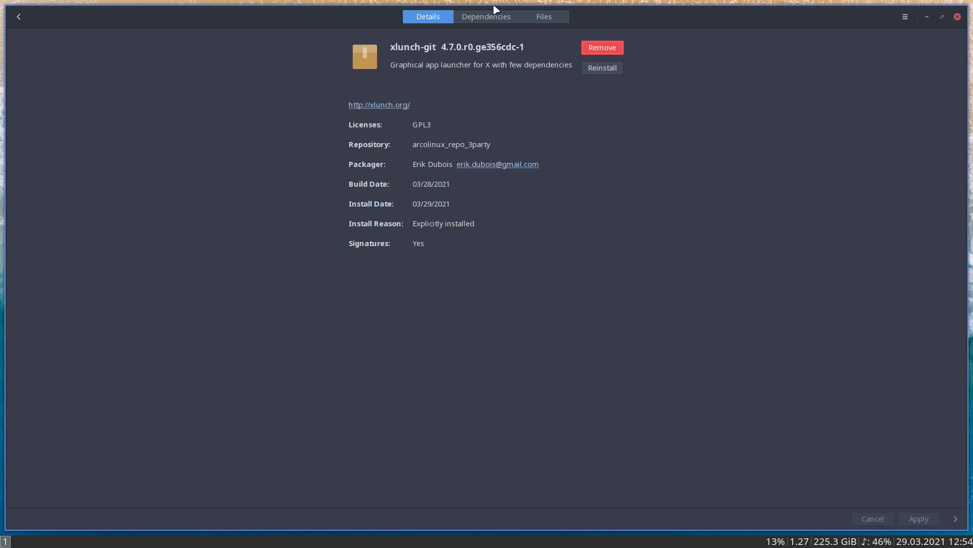
# Review the Files list of xlunch-git, inspecting the genentries and bin paths, then return to browse.
pyautogui.click(542, 17)
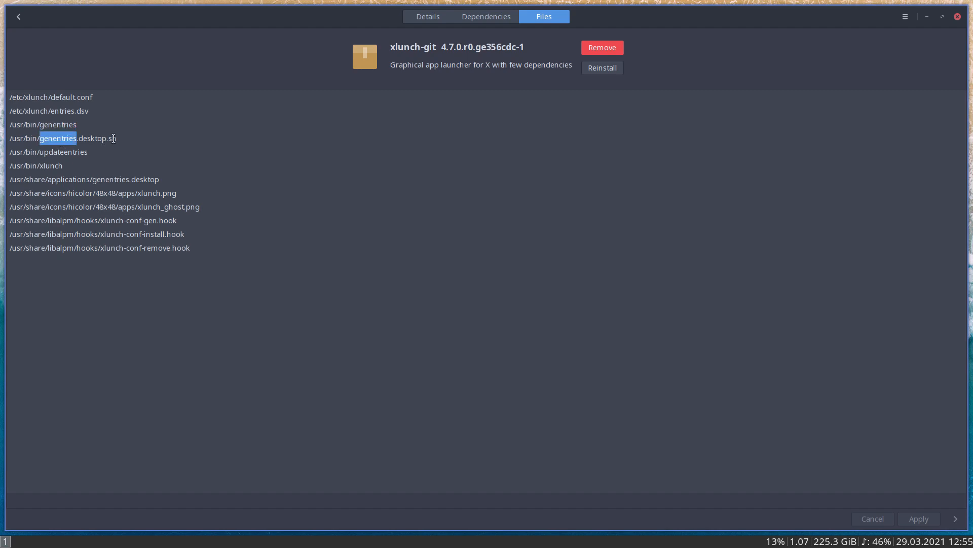
pyautogui.doubleClick(96, 138)
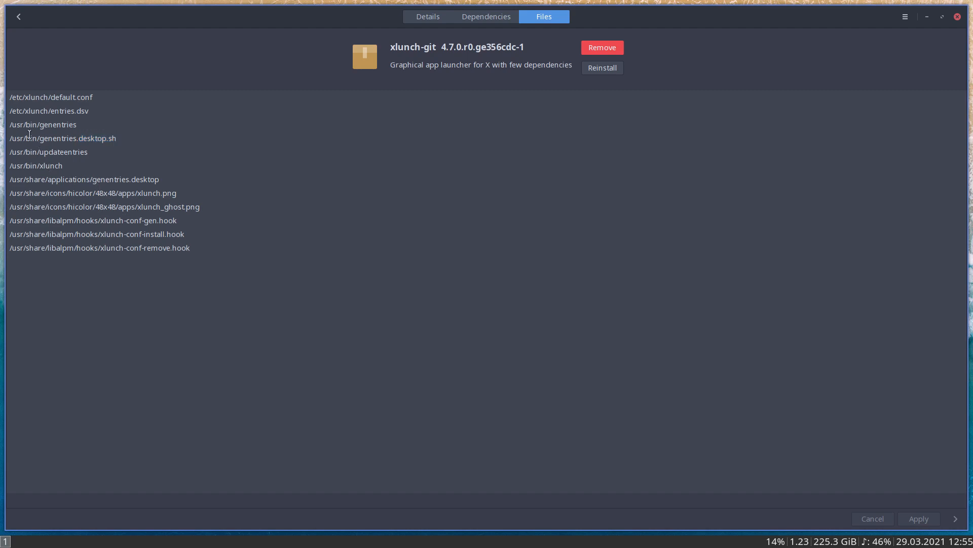
pyautogui.doubleClick(27, 138)
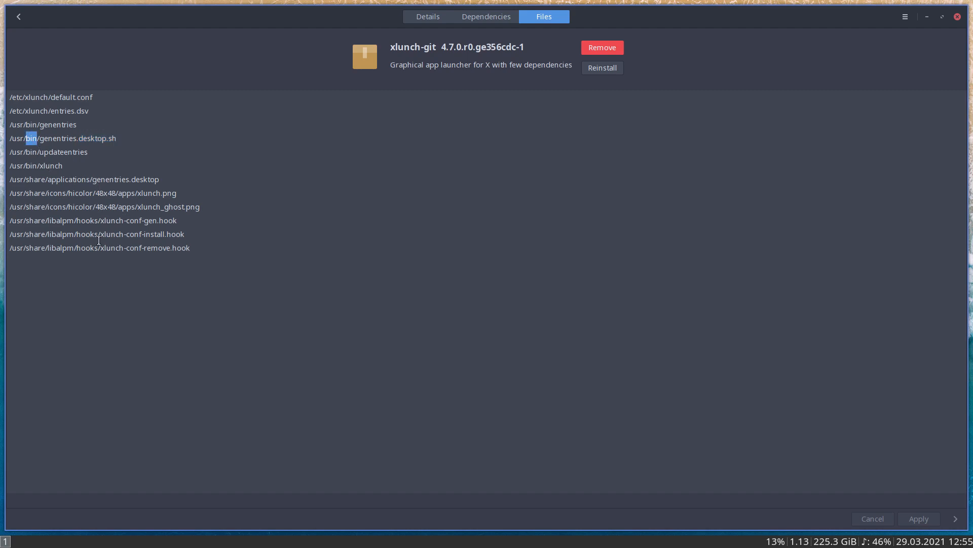
pyautogui.moveTo(18, 17)
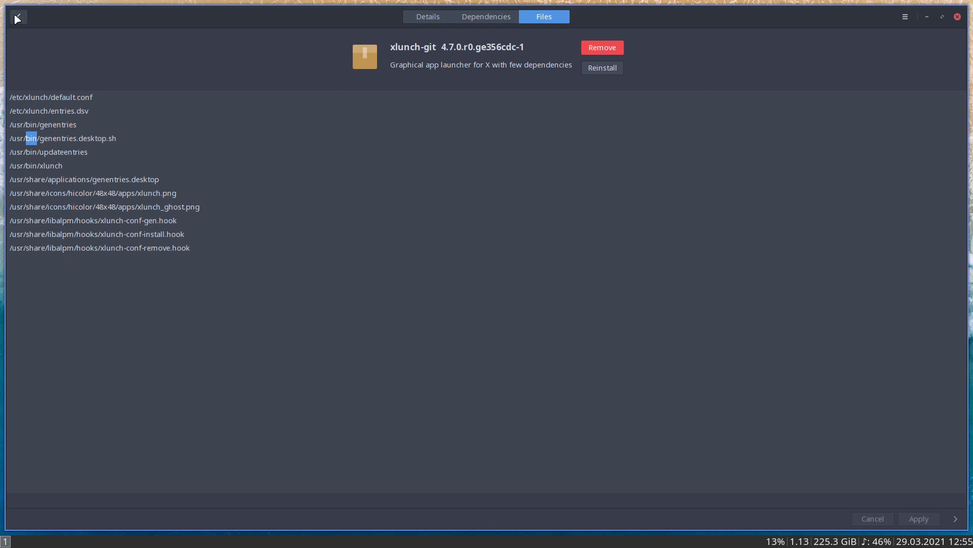
pyautogui.moveTo(20, 20)
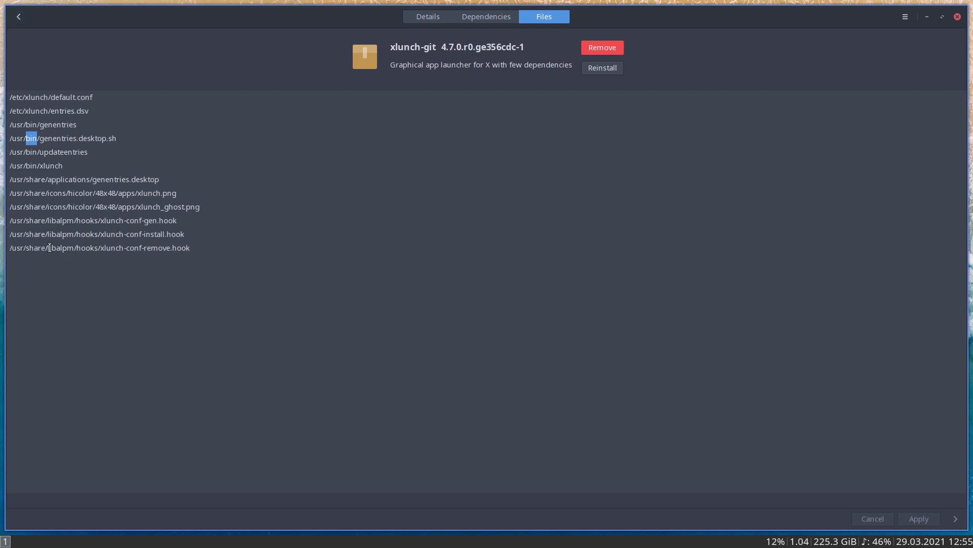
pyautogui.moveTo(50, 106)
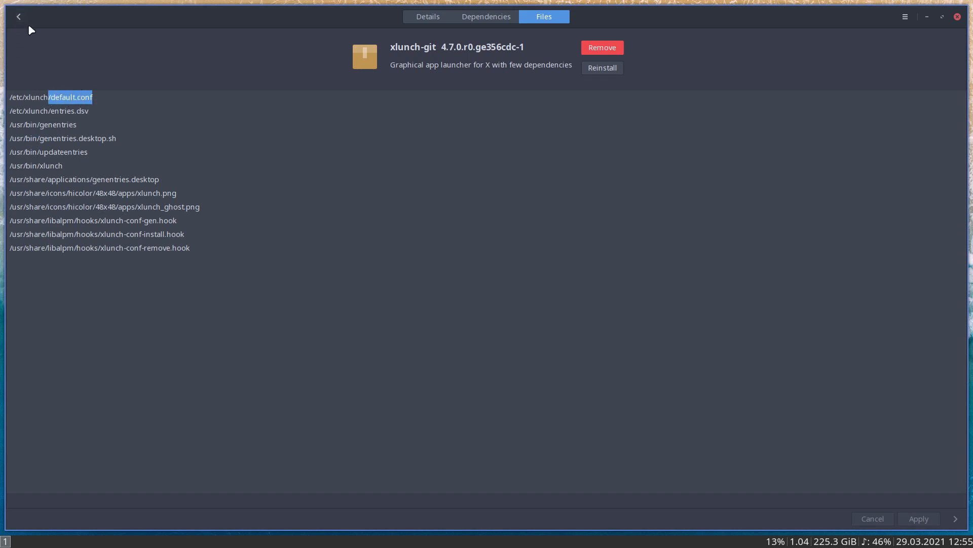
pyautogui.click(18, 16)
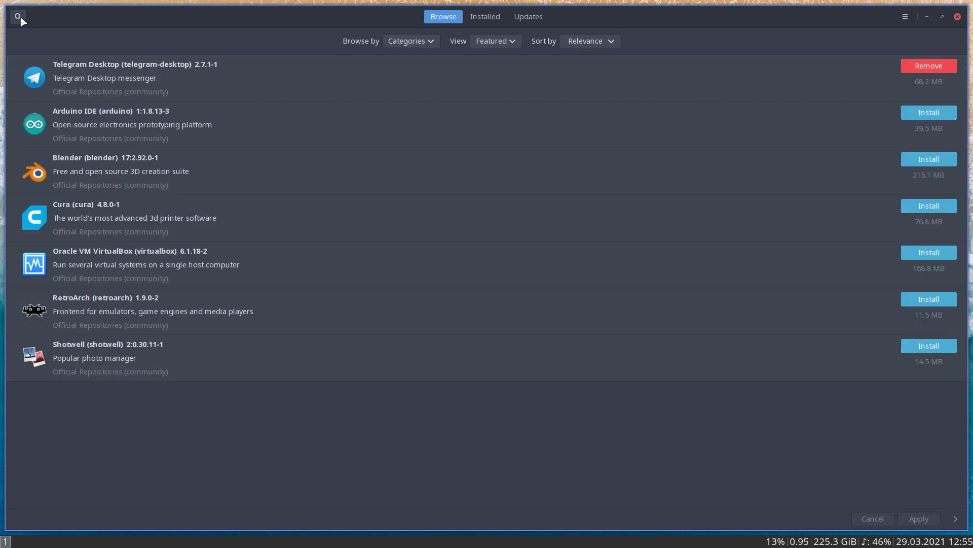
# Close Pamac, then dismiss the xlunch launcher with Escape.
pyautogui.click(956, 17)
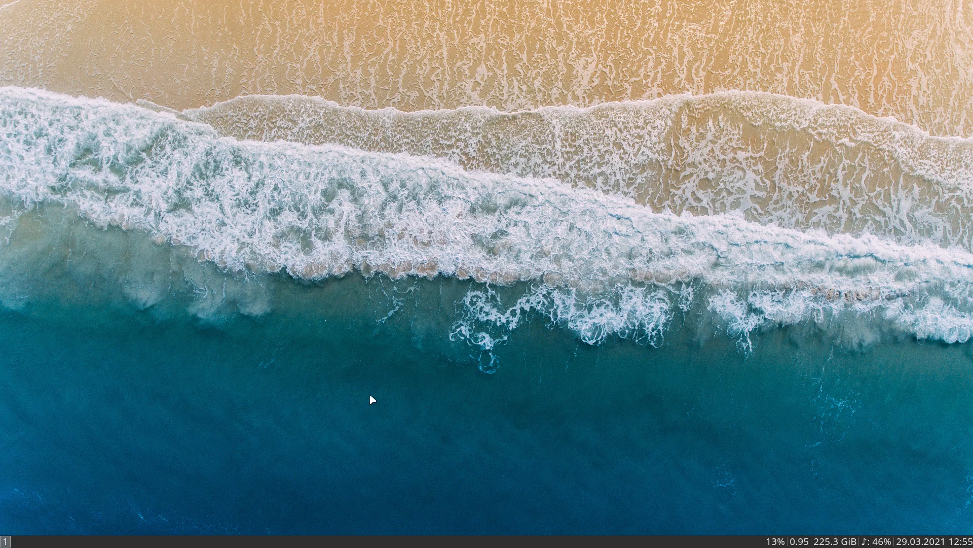
pyautogui.moveTo(191, 405)
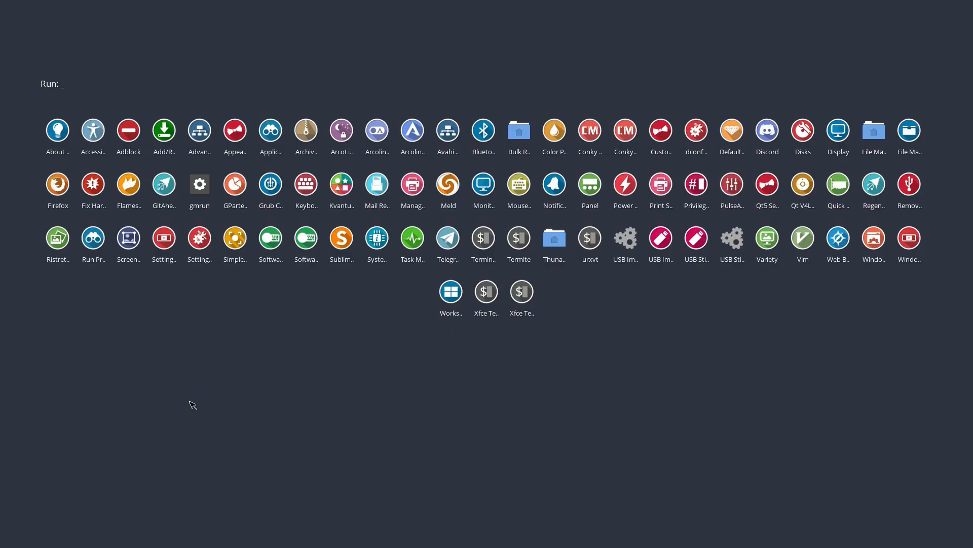
pyautogui.moveTo(163, 185)
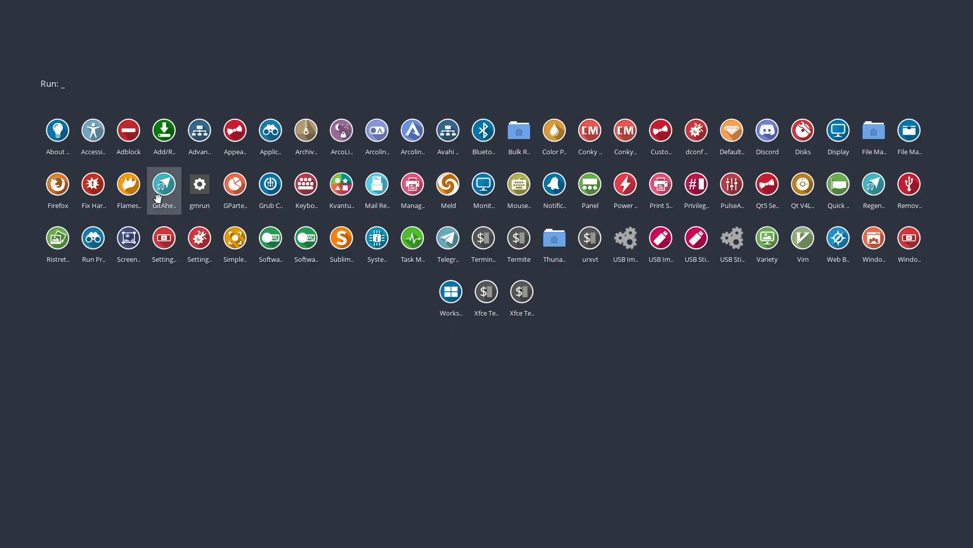
pyautogui.moveTo(838, 189)
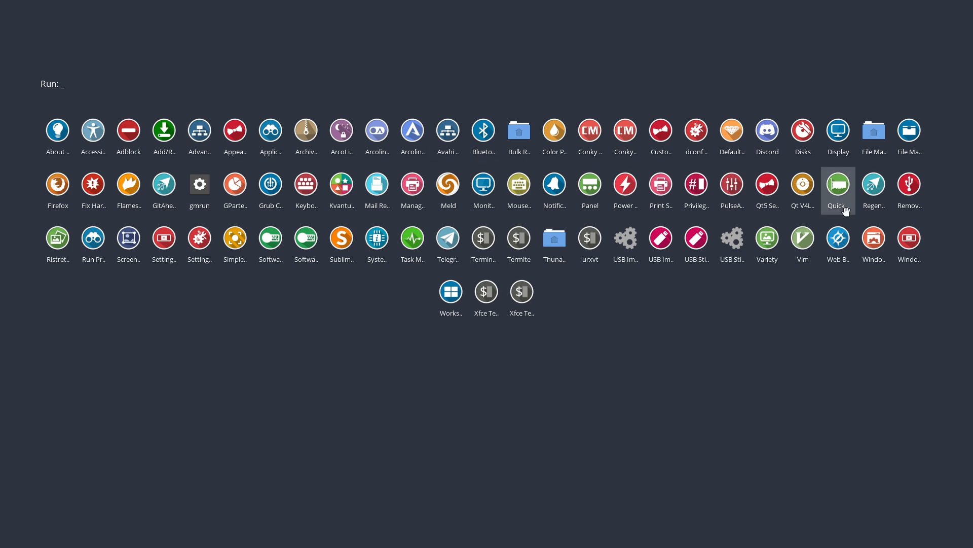
pyautogui.moveTo(463, 436)
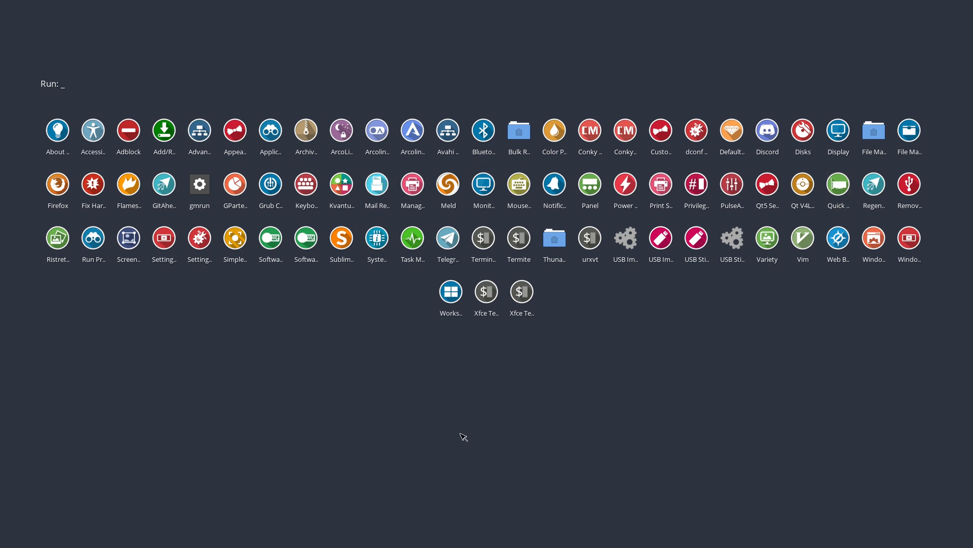
pyautogui.press('Escape')
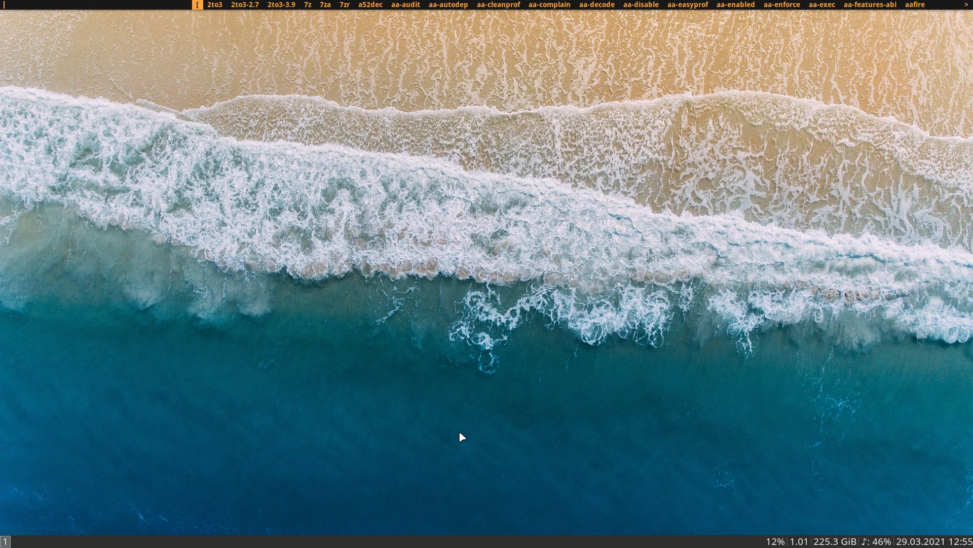
pyautogui.moveTo(300, 192)
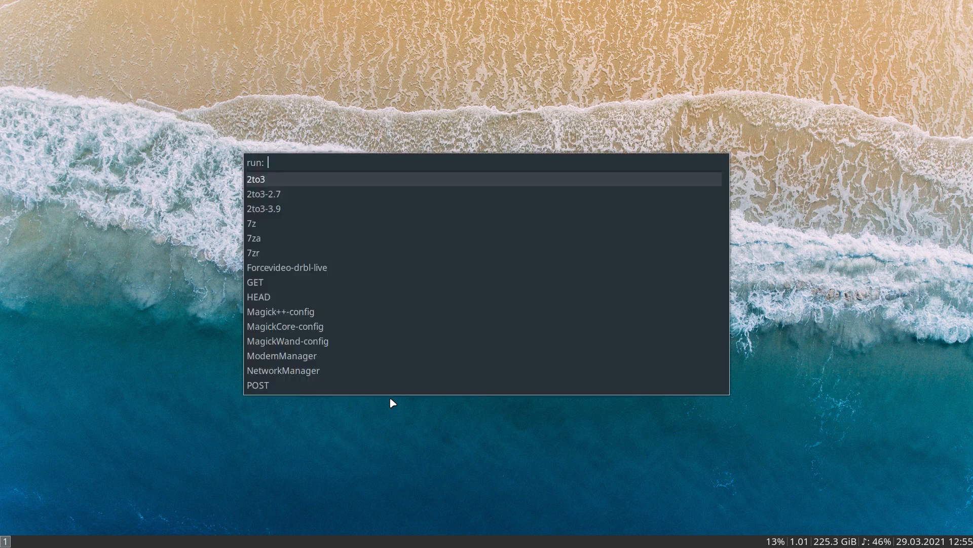
pyautogui.press('Escape')
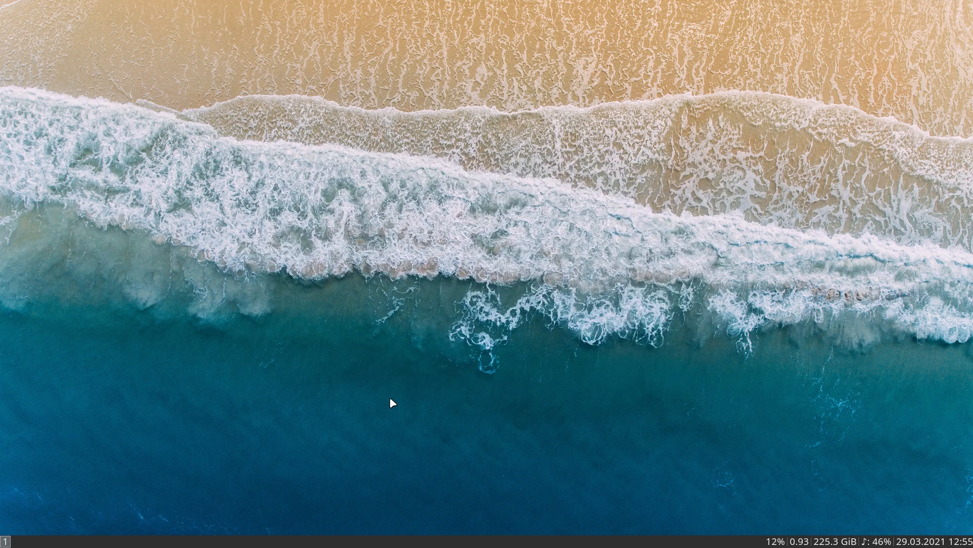